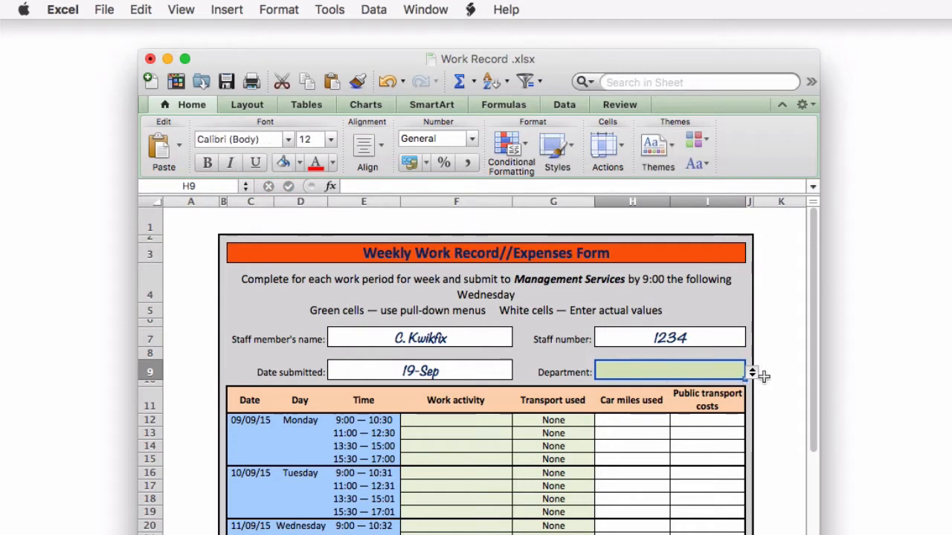
Choose Learning resources as the Department, then open the Work activity choices
{"action": "left_click", "coordinate": [751, 372]}
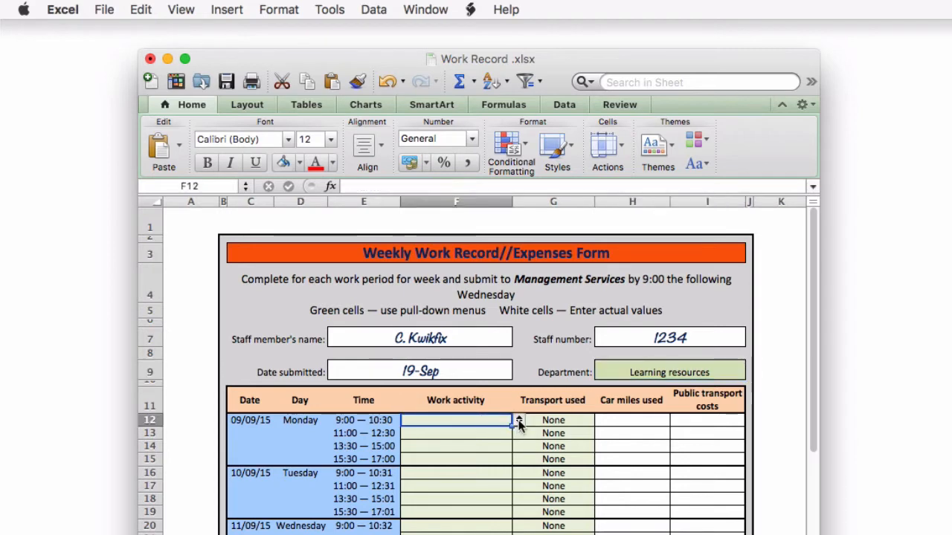
{"action": "left_click", "coordinate": [517, 420]}
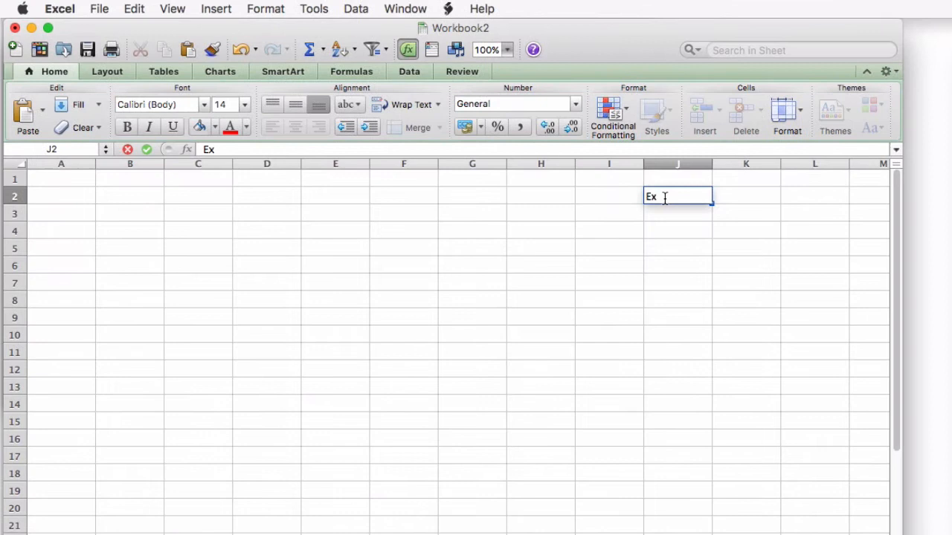
Enter the COMMENT heading with ratings Excellent through Fail, fill it yellow, and add Presentation
{"action": "type", "text": "cellent"}
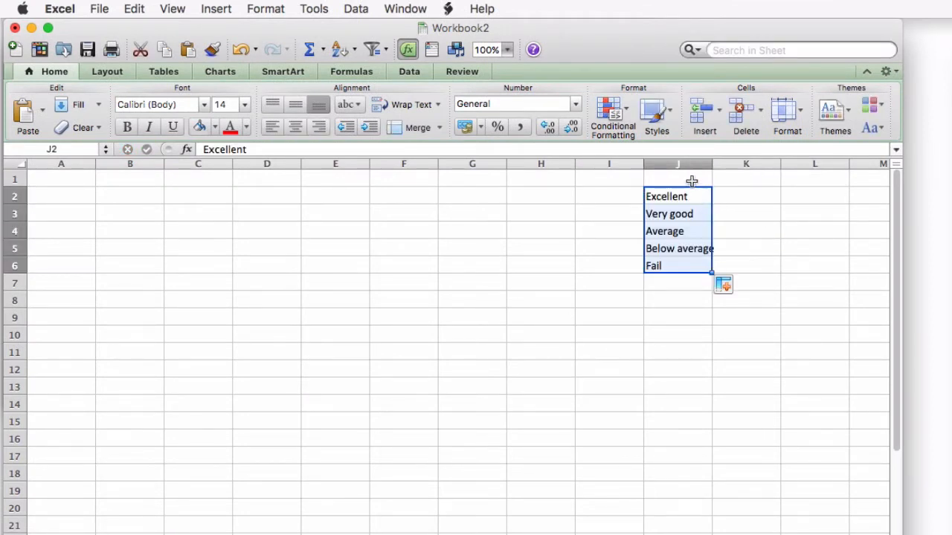
{"action": "type", "text": "COMME"}
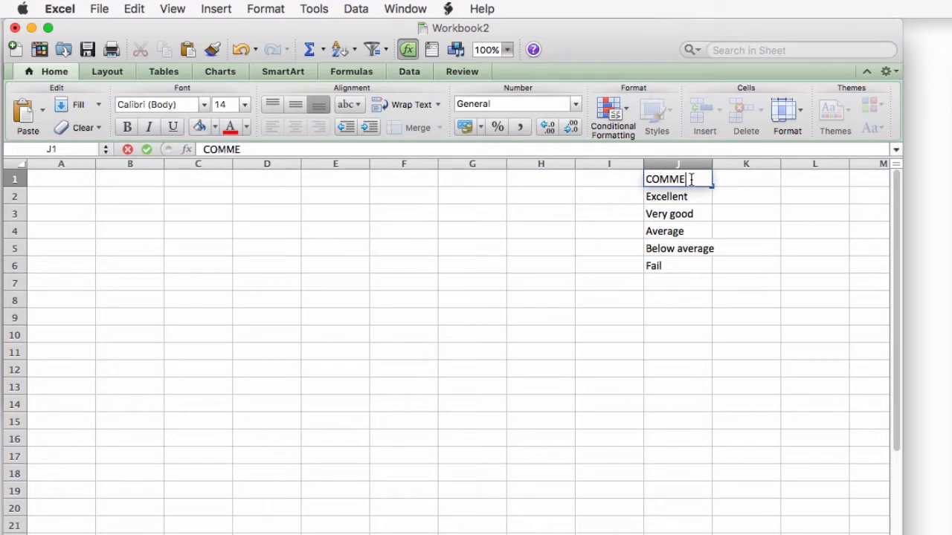
{"action": "type", "text": "NT"}
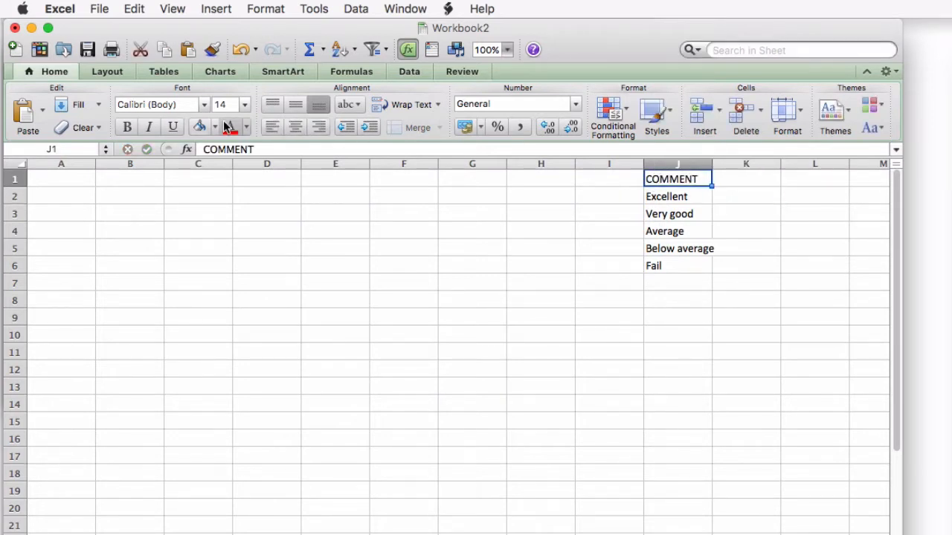
{"action": "left_click", "coordinate": [266, 317]}
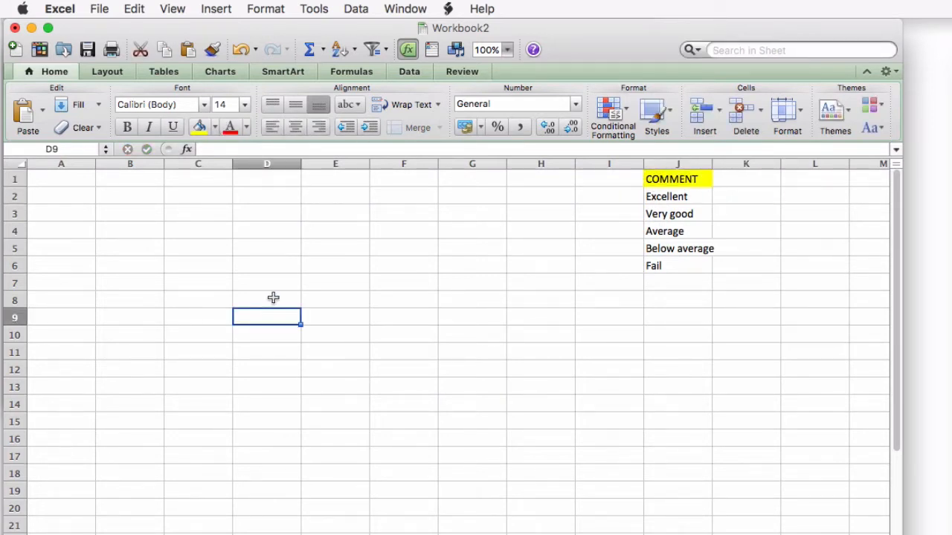
{"action": "type", "text": "Presentation"}
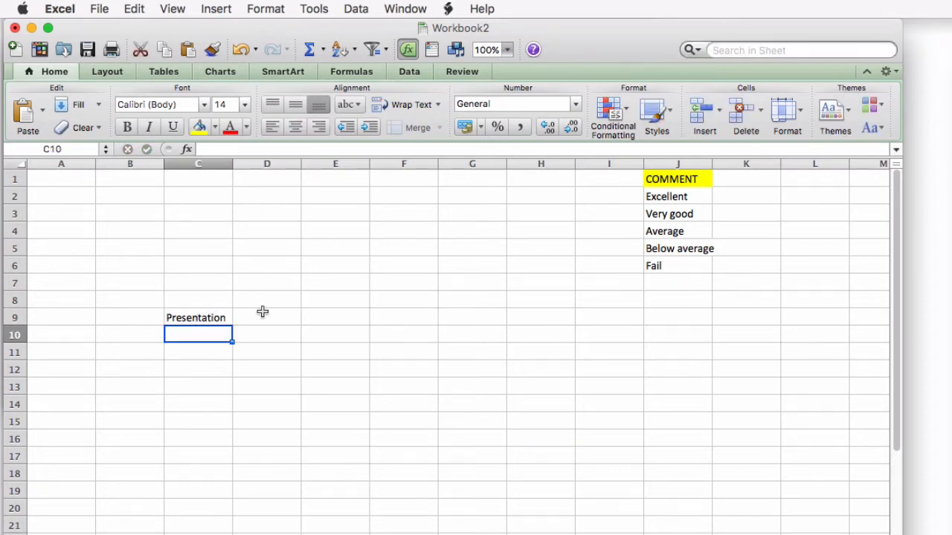
{"action": "left_click", "coordinate": [266, 317]}
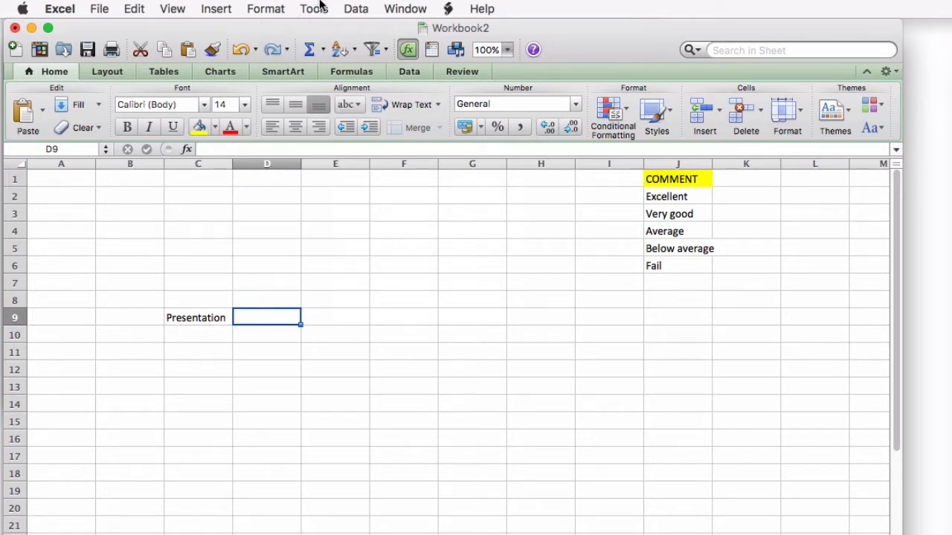
Open Data Validation for D9 and set Allow to List
{"action": "left_click", "coordinate": [356, 8]}
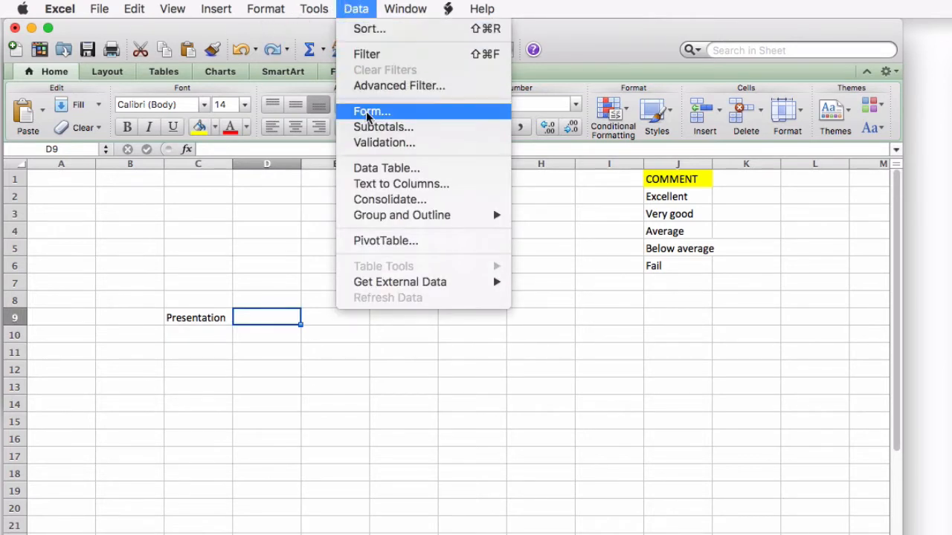
{"action": "mouse_move", "coordinate": [384, 143]}
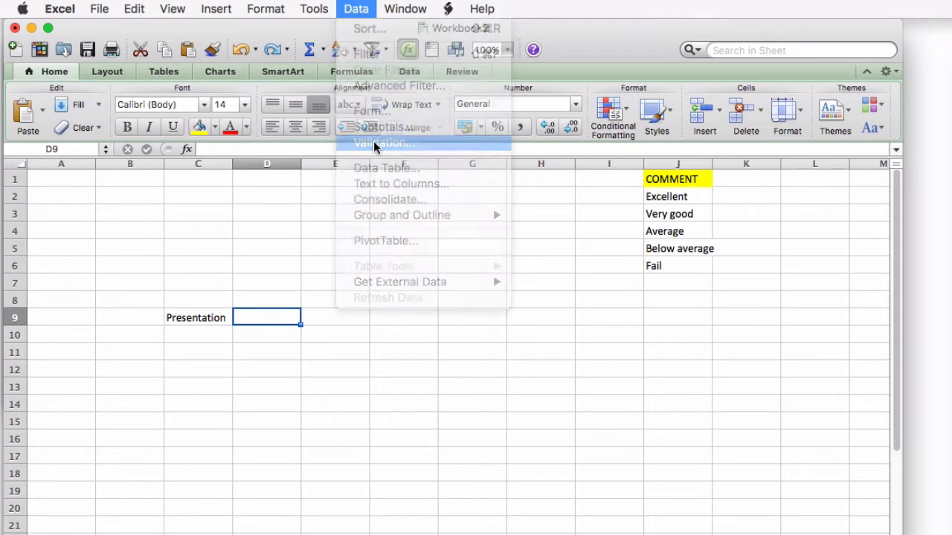
{"action": "left_click", "coordinate": [382, 142]}
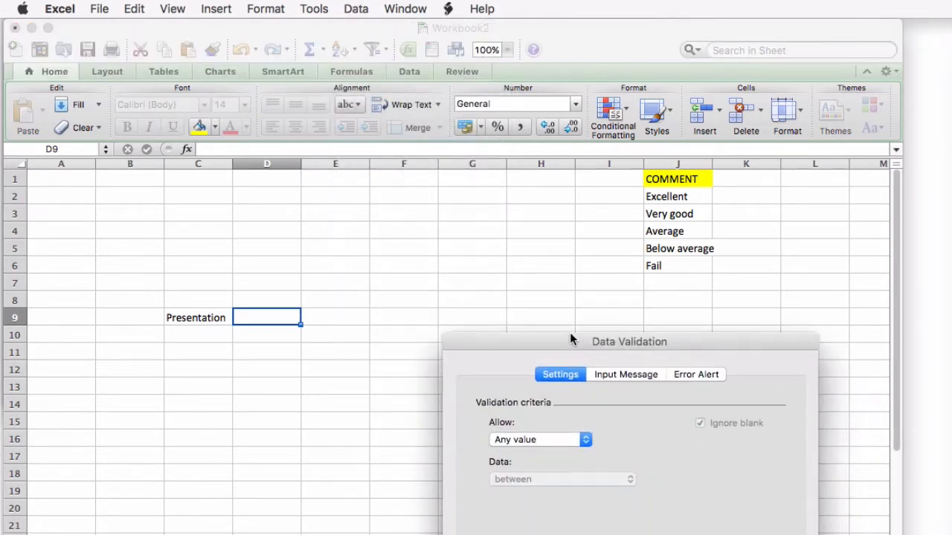
{"action": "left_click_drag", "start_coordinate": [629, 341], "coordinate": [438, 192]}
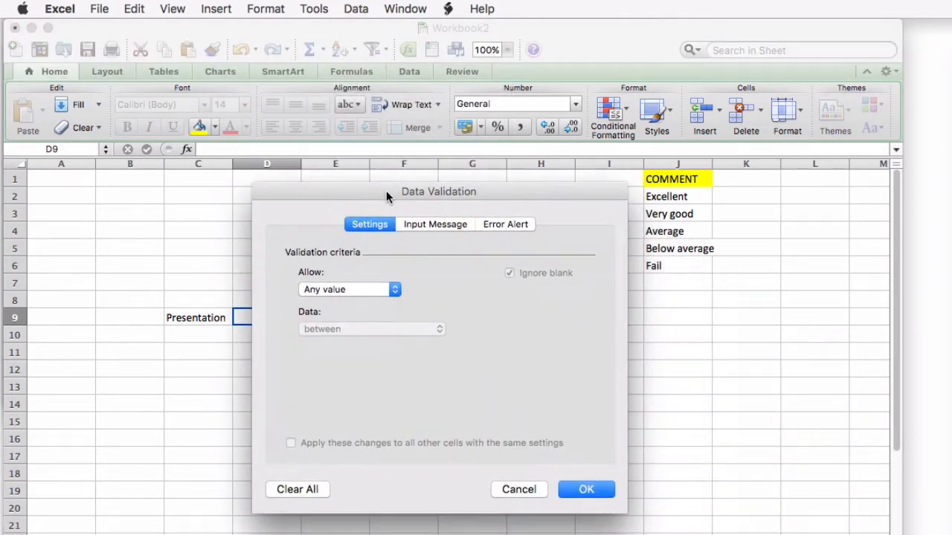
{"action": "mouse_move", "coordinate": [396, 290]}
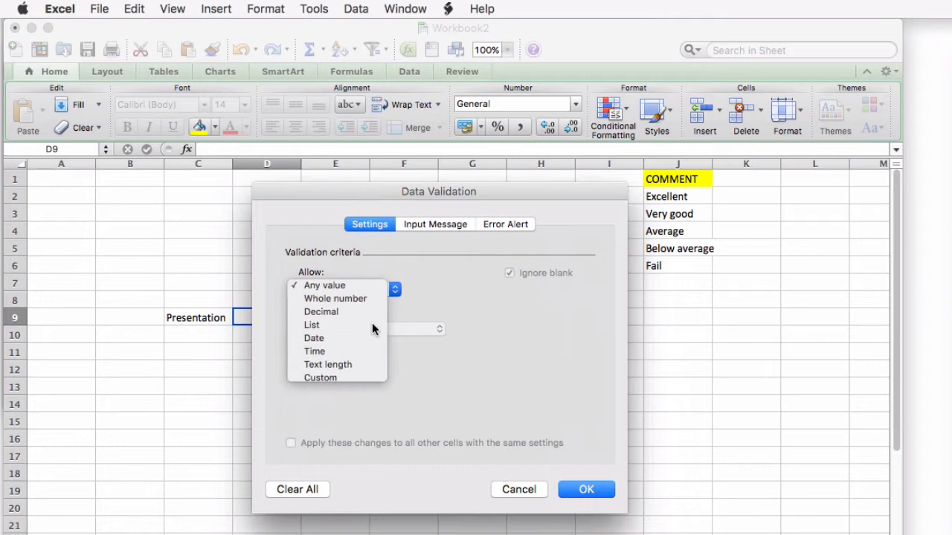
{"action": "left_click", "coordinate": [311, 324]}
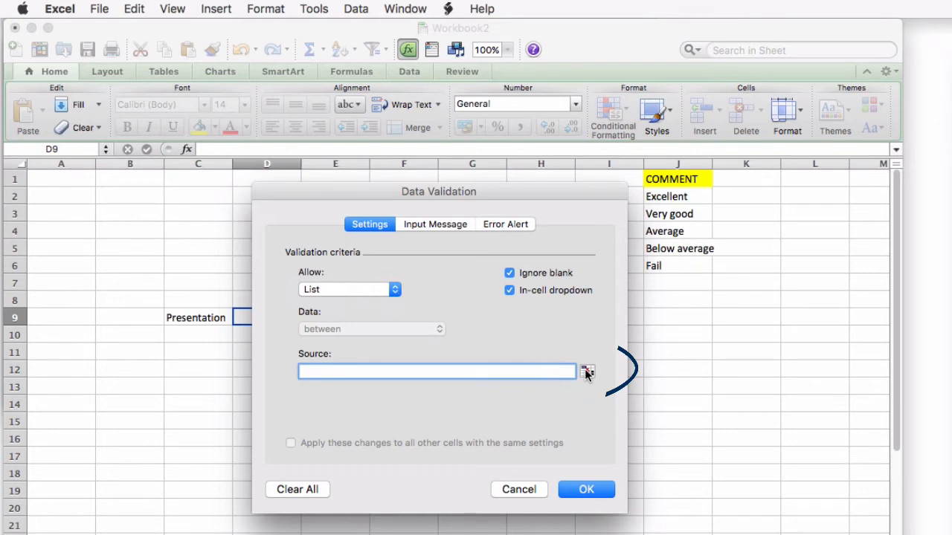
Set the validation source to J2:J6 and apply it to D9
{"action": "left_click", "coordinate": [586, 372]}
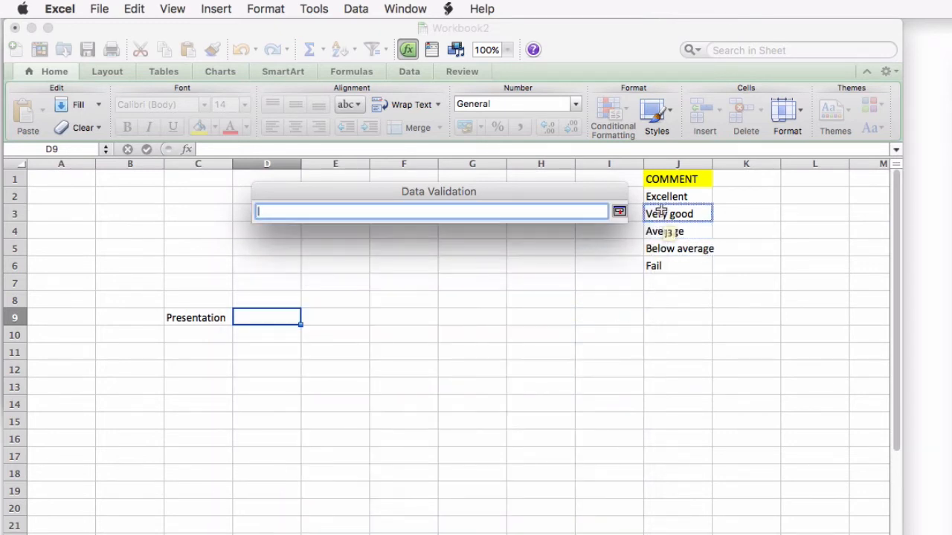
{"action": "left_click_drag", "start_coordinate": [676, 196], "coordinate": [677, 266]}
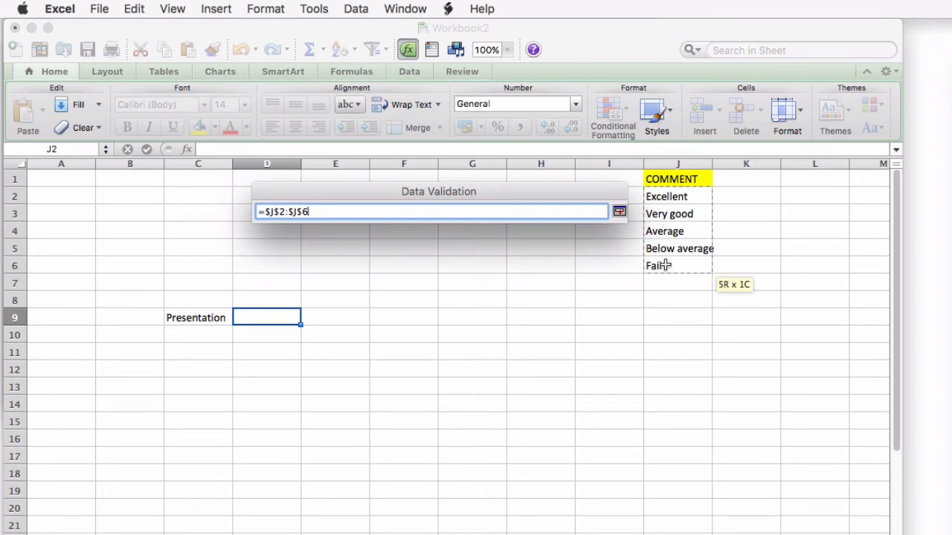
{"action": "left_click", "coordinate": [618, 211]}
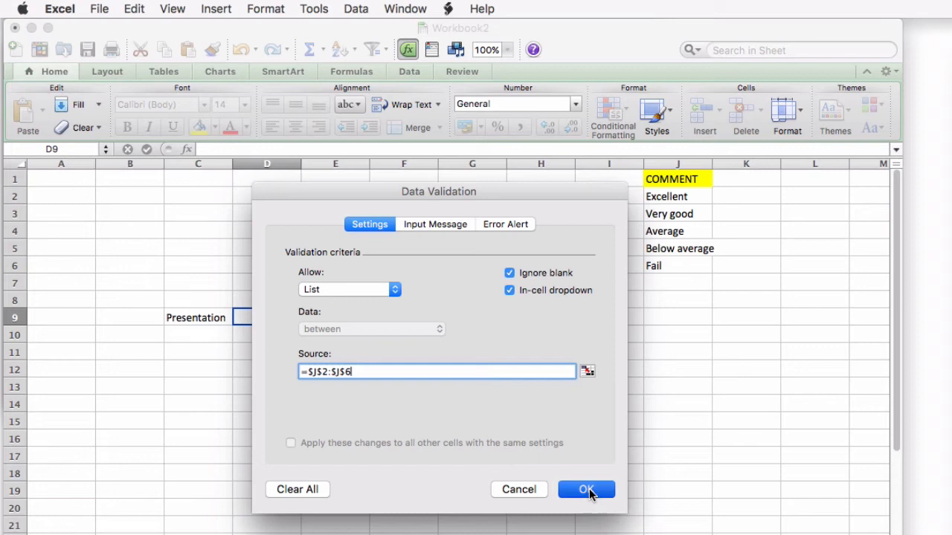
{"action": "left_click", "coordinate": [586, 489]}
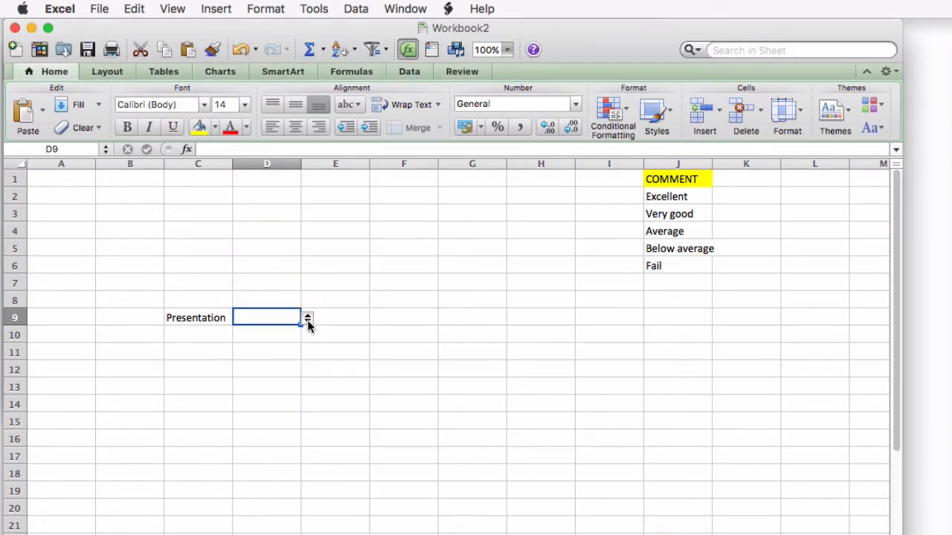
Rate the criteria from their dropdowns, including Focus on the topic as Fail
{"action": "left_click", "coordinate": [307, 317]}
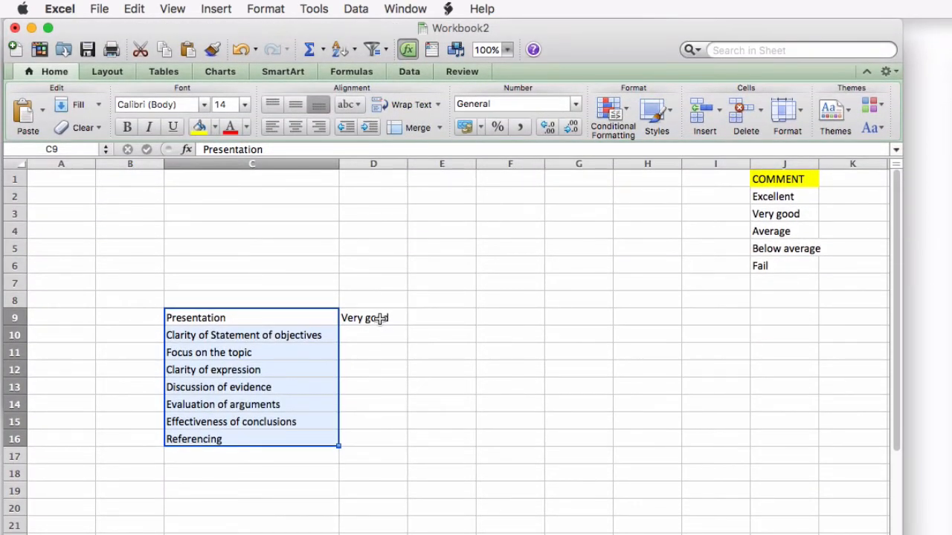
{"action": "mouse_move", "coordinate": [379, 312]}
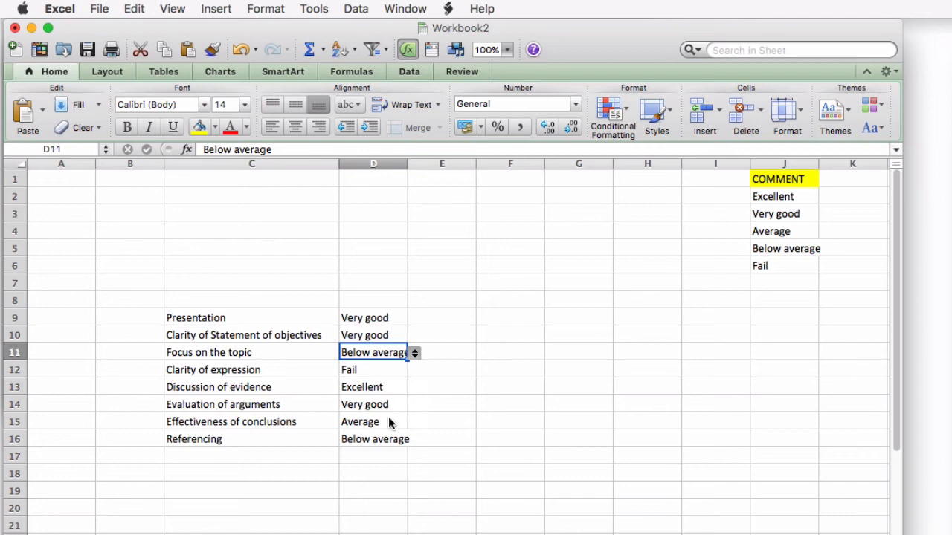
{"action": "left_click", "coordinate": [414, 369]}
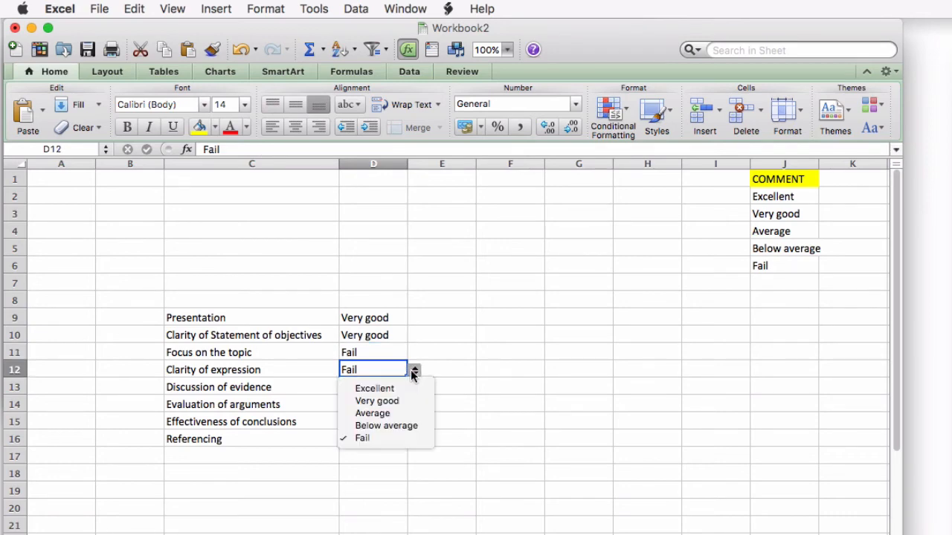
{"action": "left_click", "coordinate": [377, 401]}
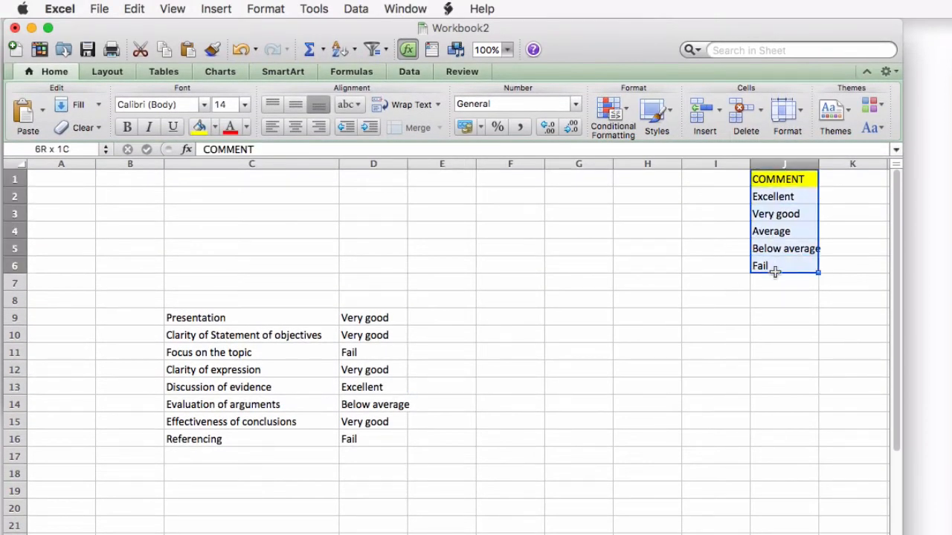
Paste the cut COMMENT list into A1 of the Lists sheet
{"action": "left_click", "coordinate": [133, 8]}
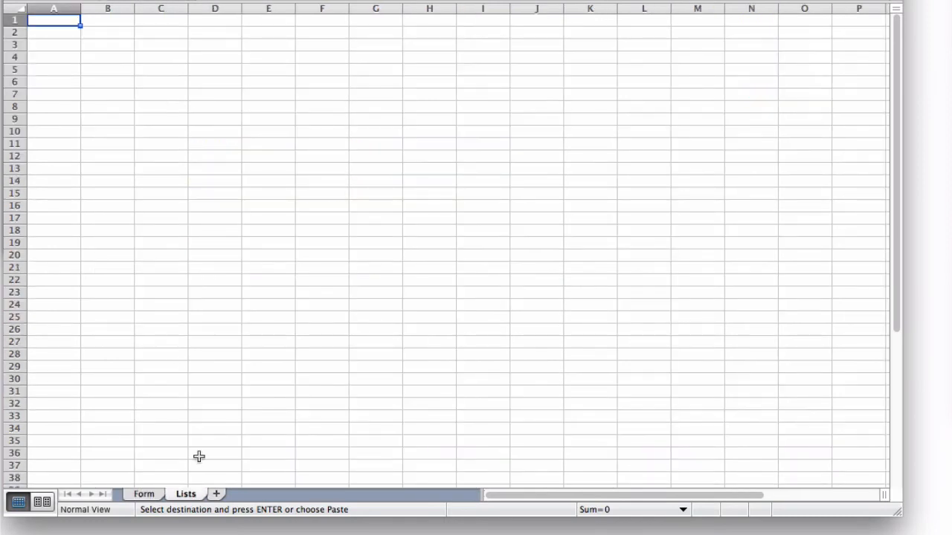
{"action": "key", "text": "Return"}
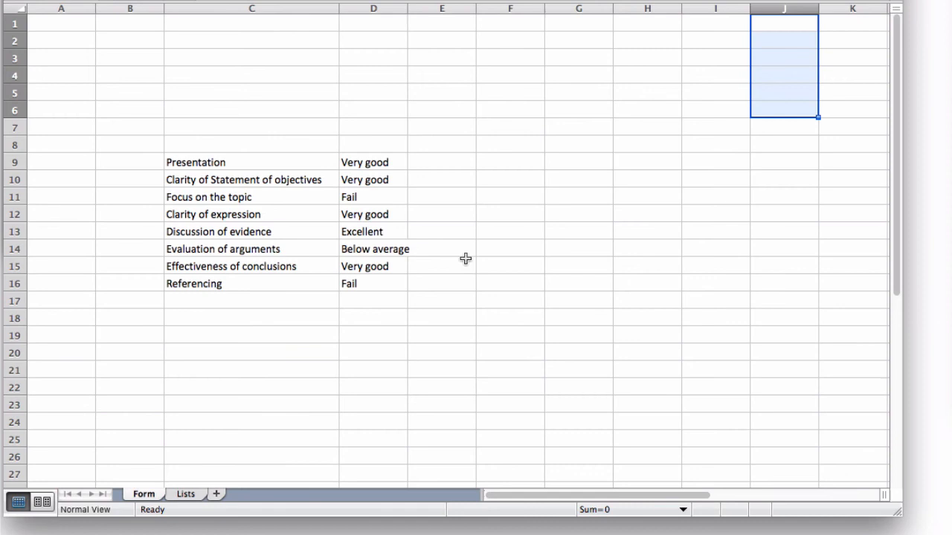
Rate Presentation as Below average and Clarity of Statement of objectives as Excellent
{"action": "left_click", "coordinate": [373, 162]}
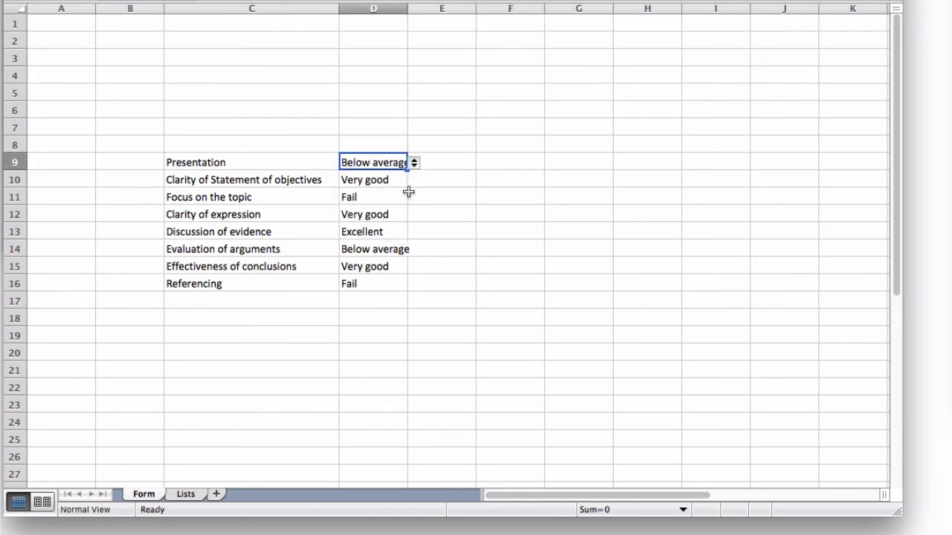
{"action": "left_click", "coordinate": [373, 232]}
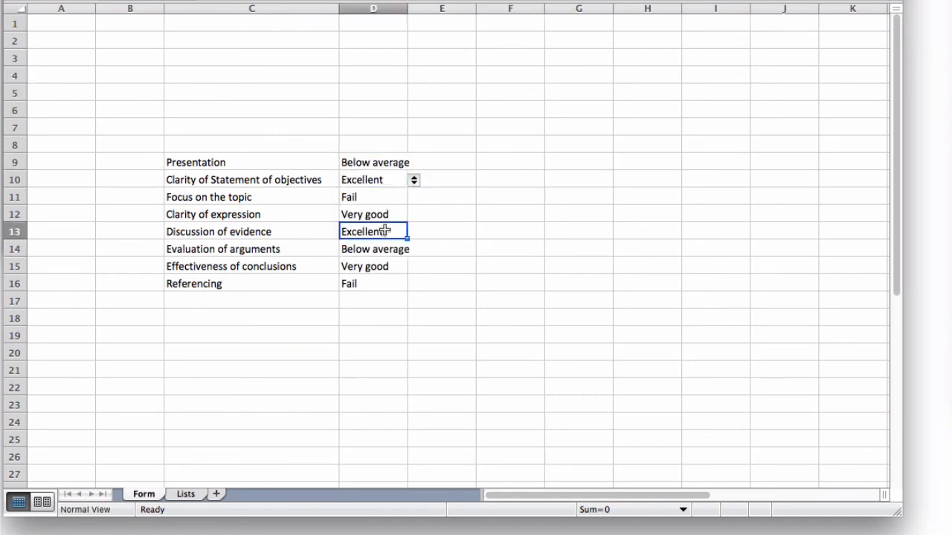